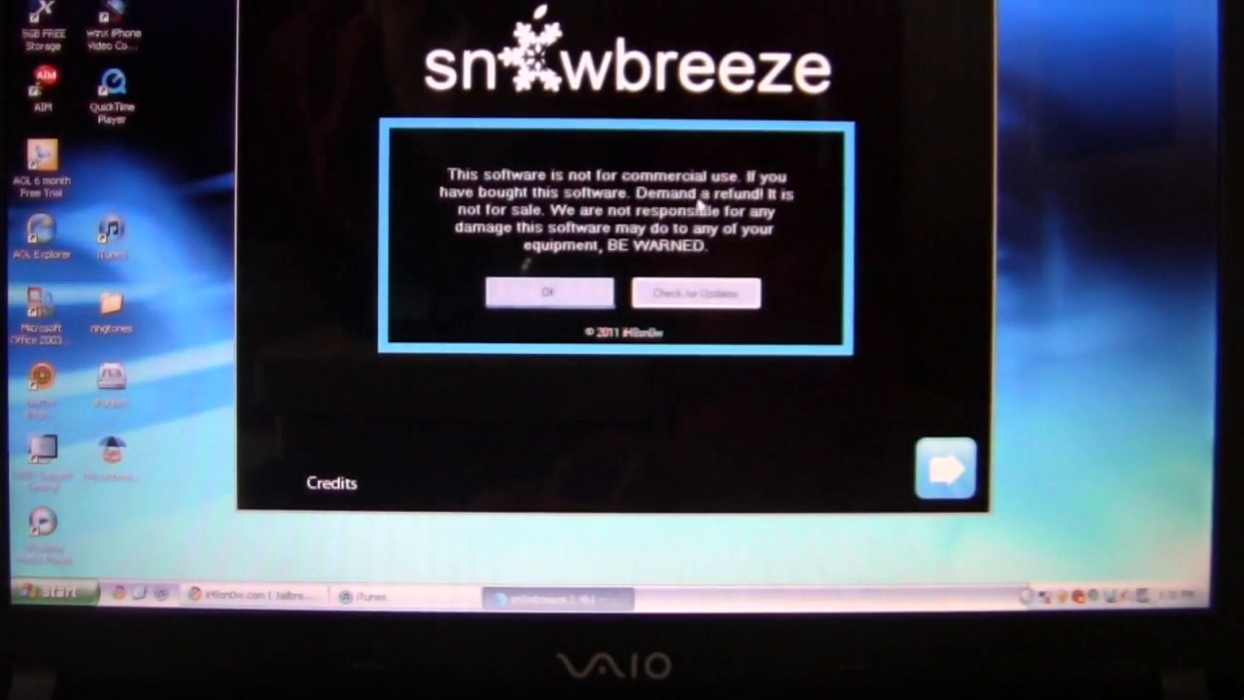
Accept the non-commercial warning, close Credits and continue past the 2.4 beta 1 welcome screen
click(330, 482)
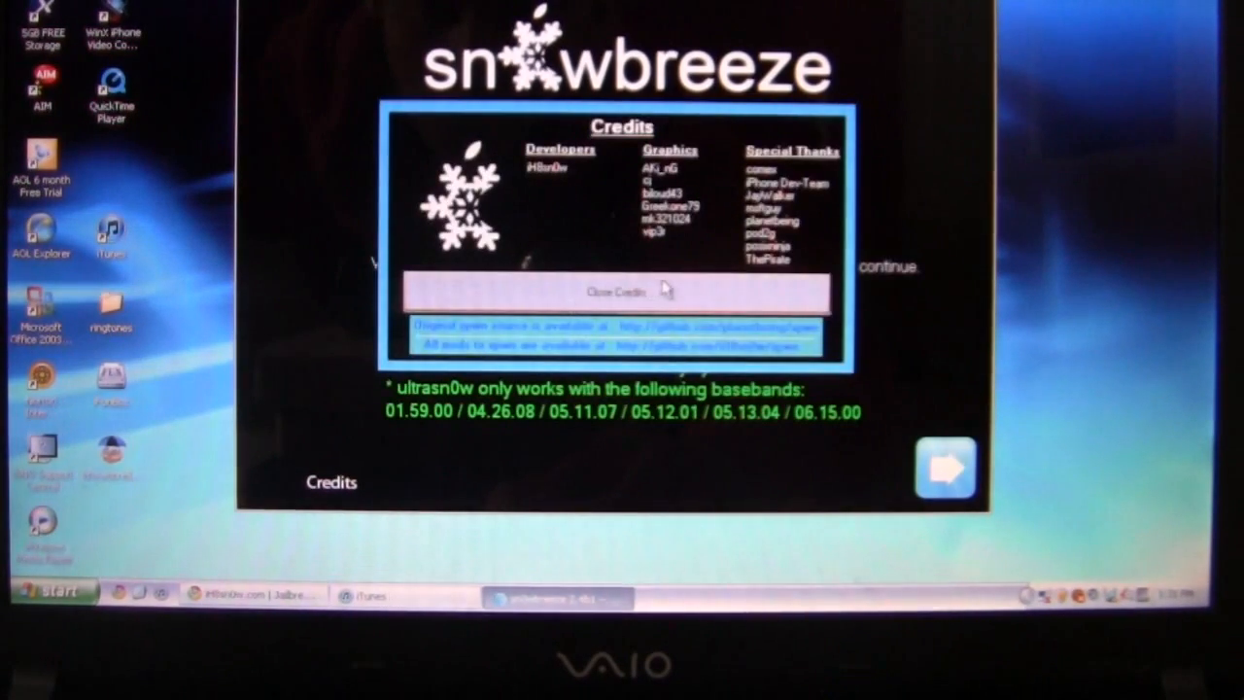
click(622, 292)
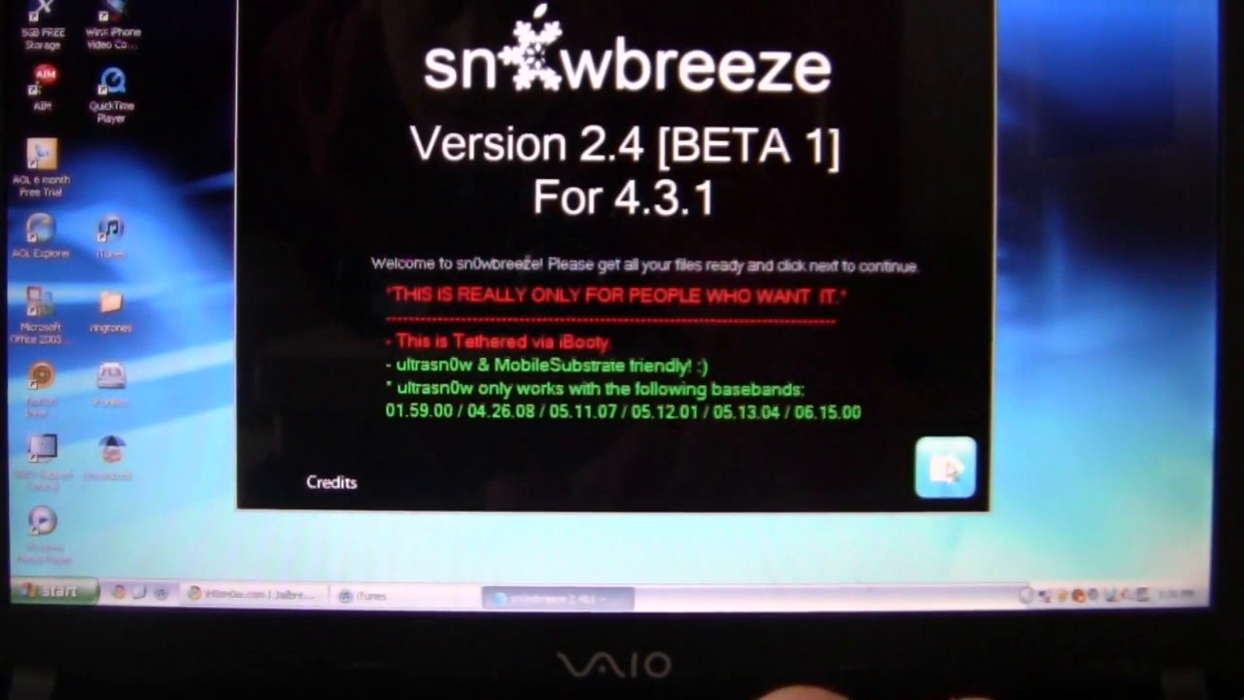
click(945, 466)
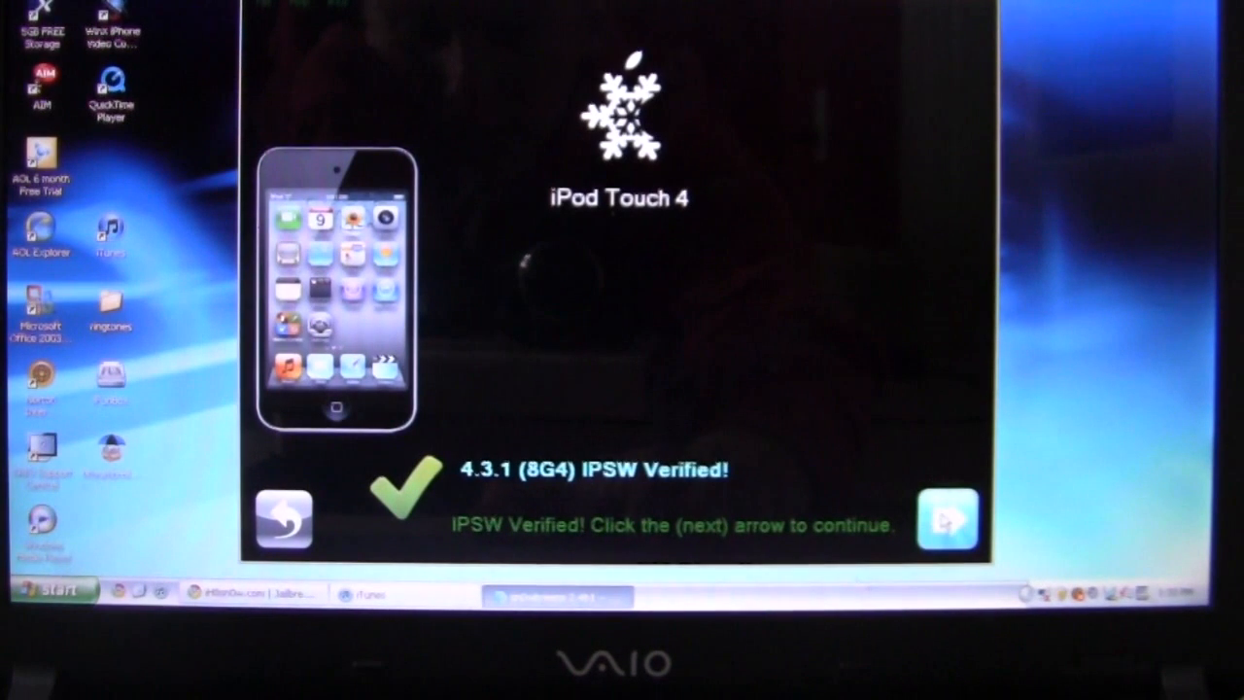
Continue past the verified 4.3.1 firmware and choose Expert Mode to reach the build options
click(949, 517)
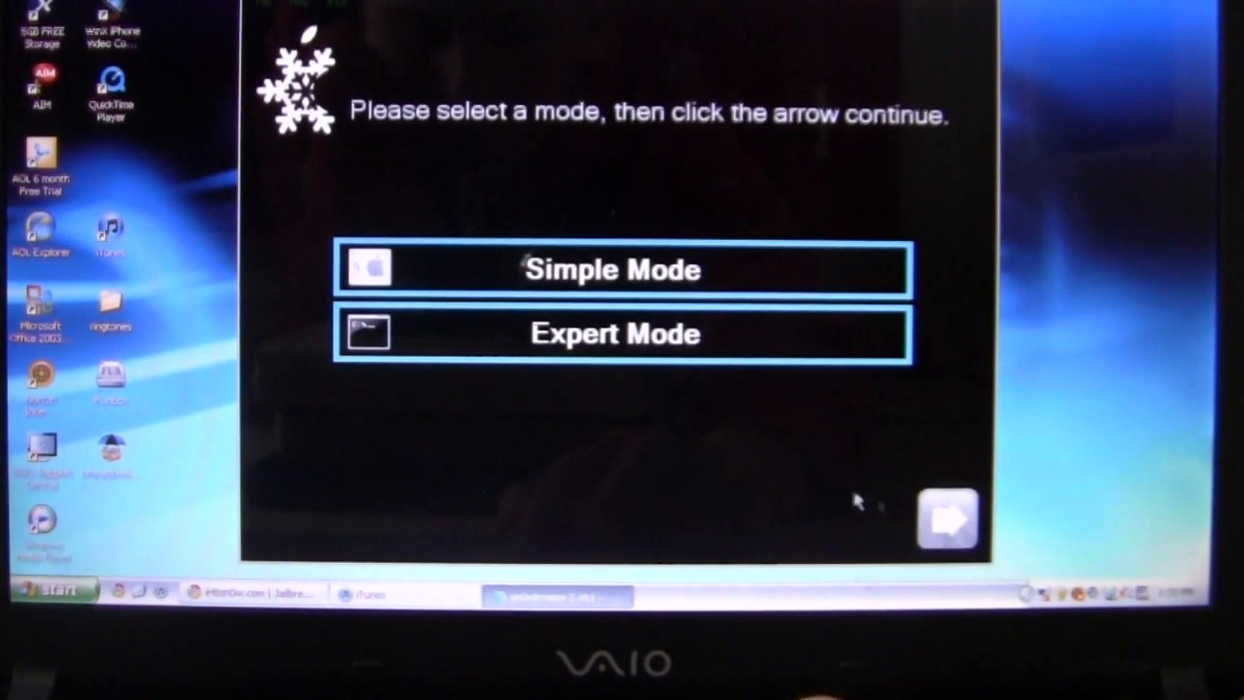
click(614, 334)
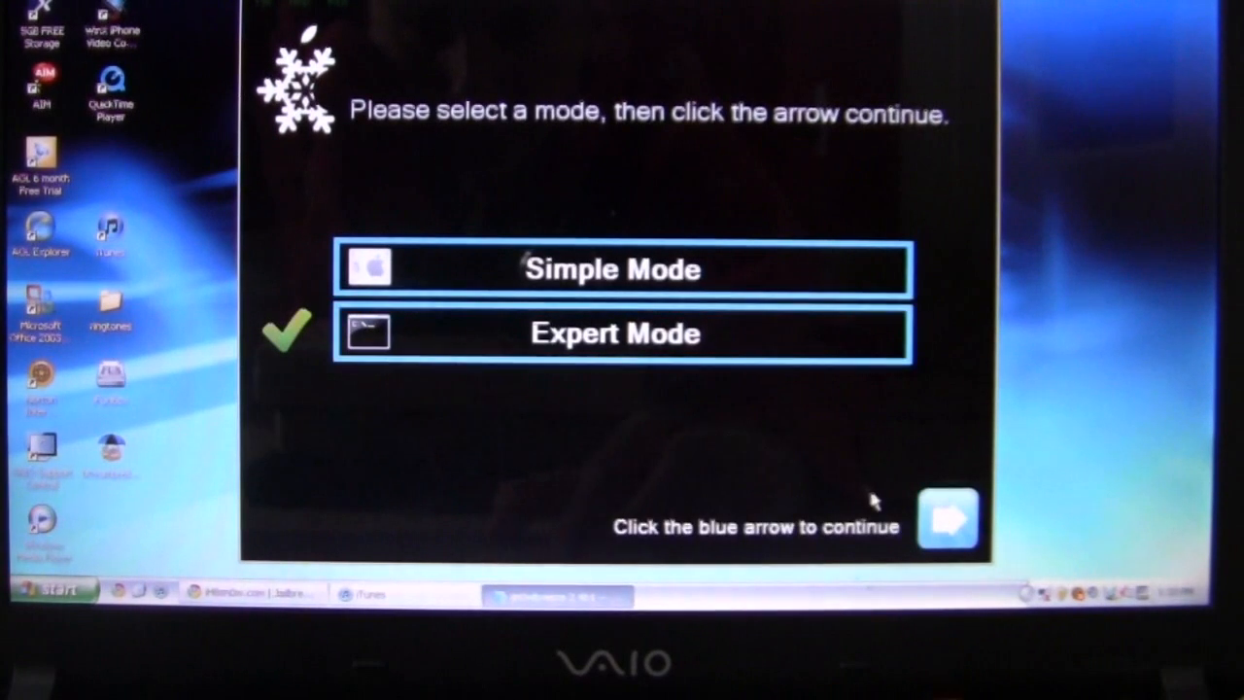
click(947, 517)
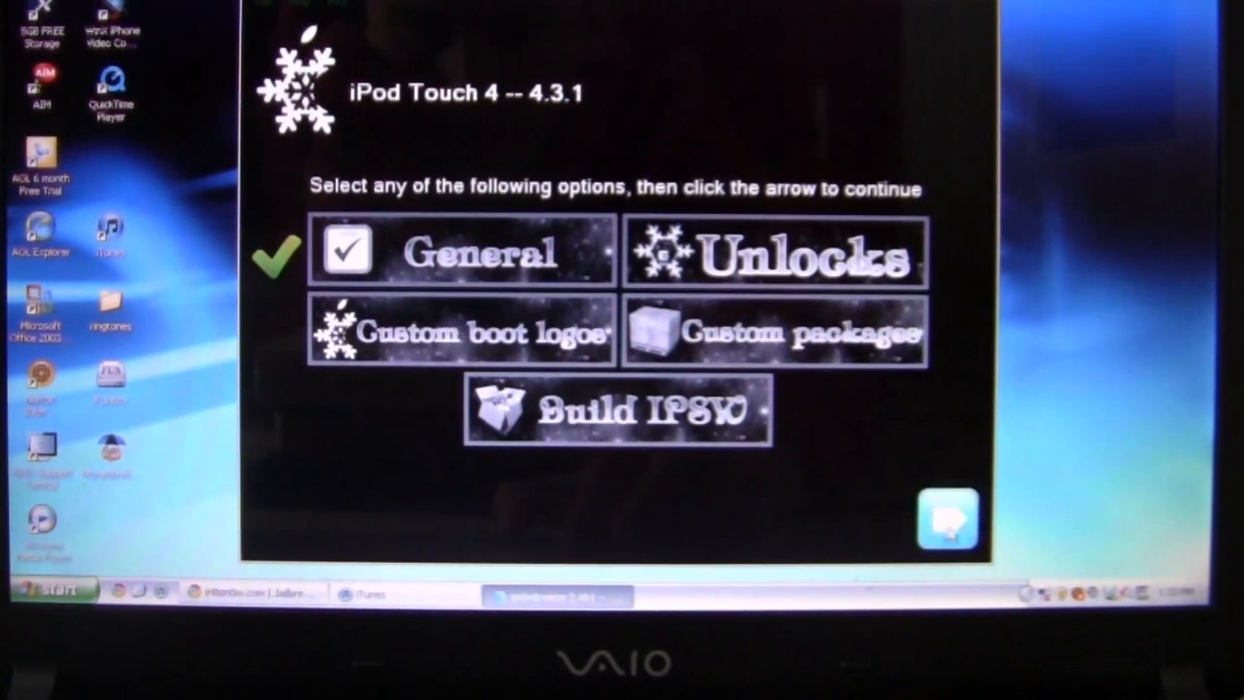
Enable Battery-Percentage, Gestures Menu and working MobileSubstrate under General, then return to the options list
click(946, 517)
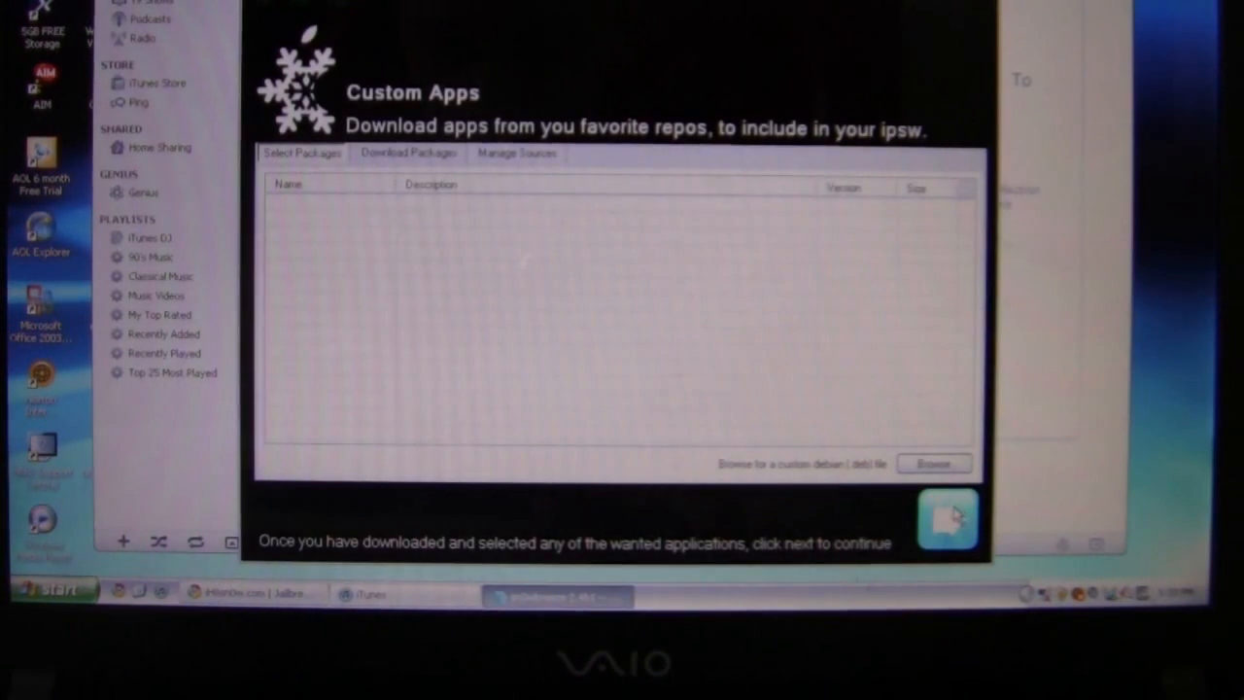
click(948, 517)
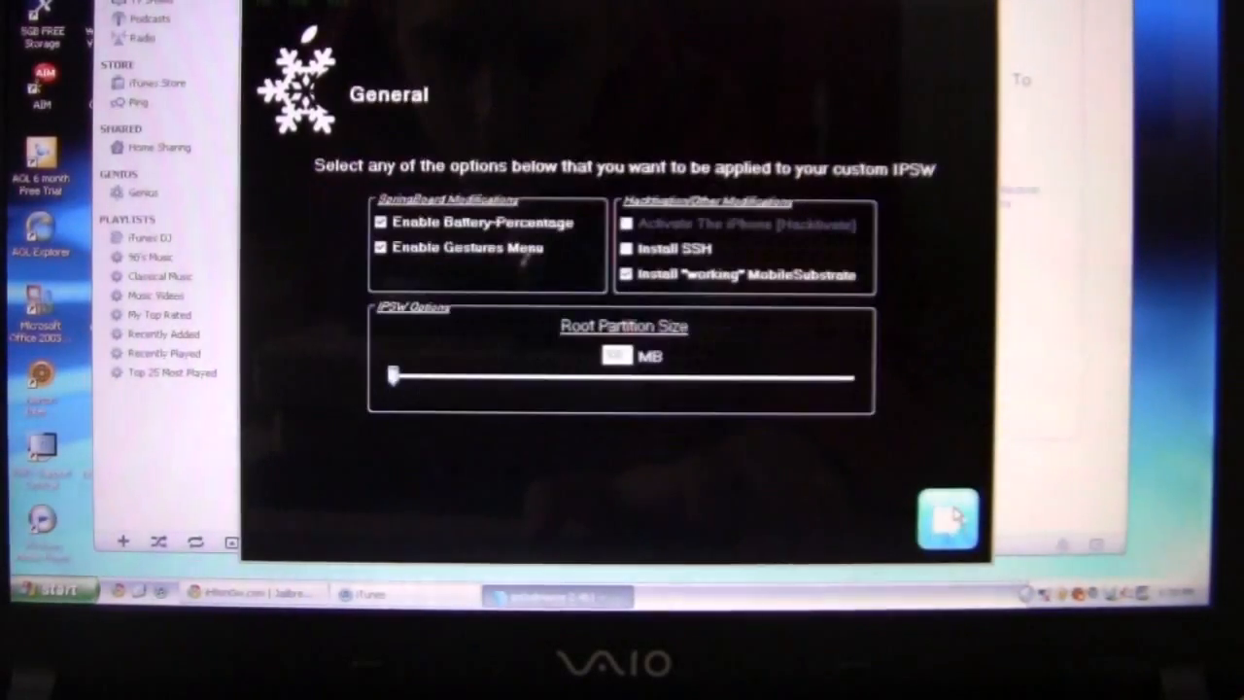
mouse_move(904, 493)
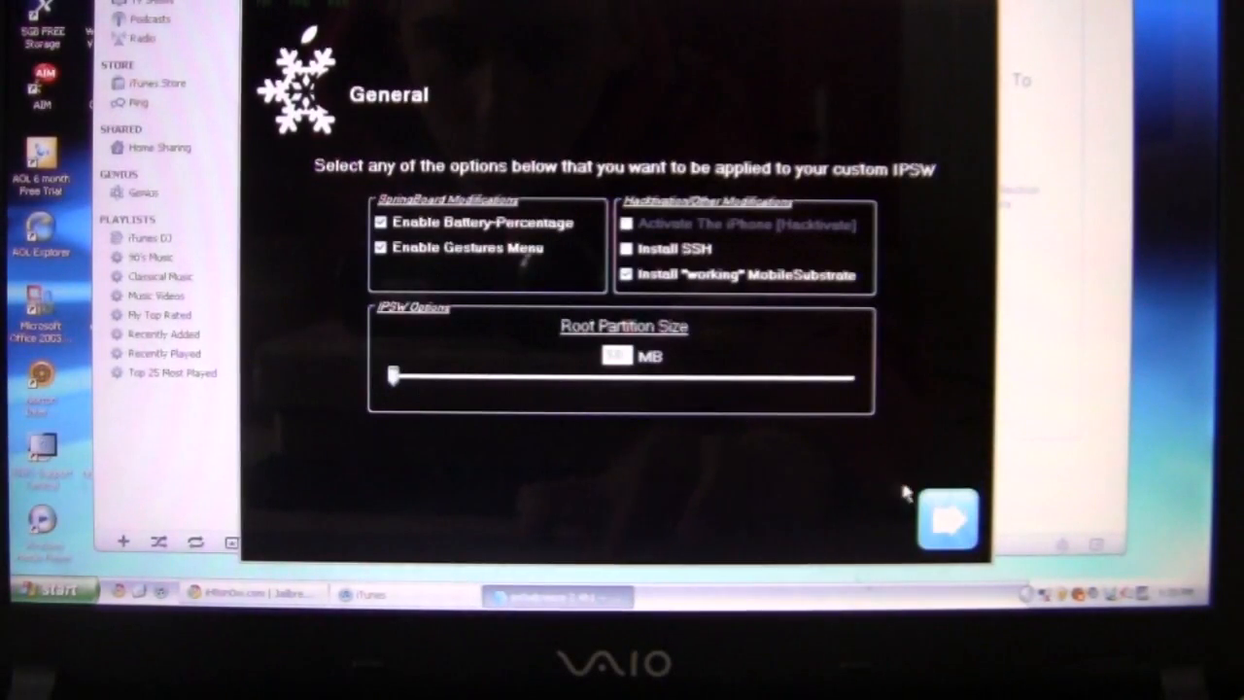
click(948, 521)
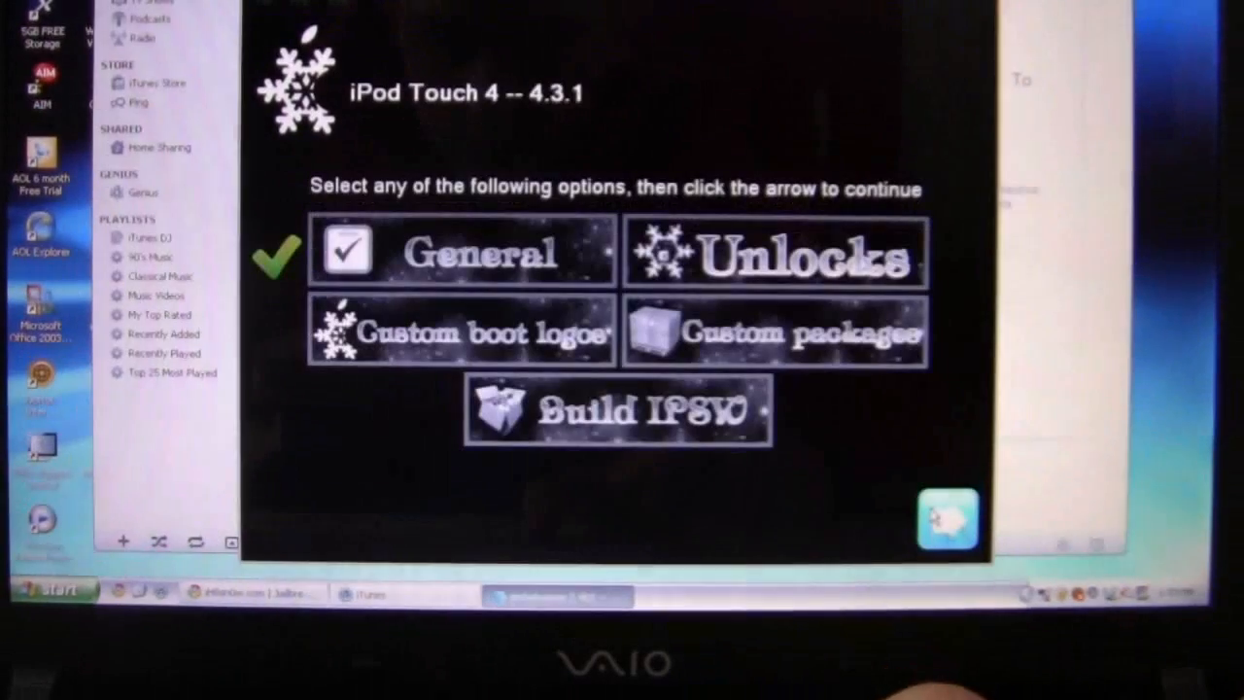
Start building the custom 4.3.1 IPSW, declining the PacMan game in favour of the spinner
click(614, 410)
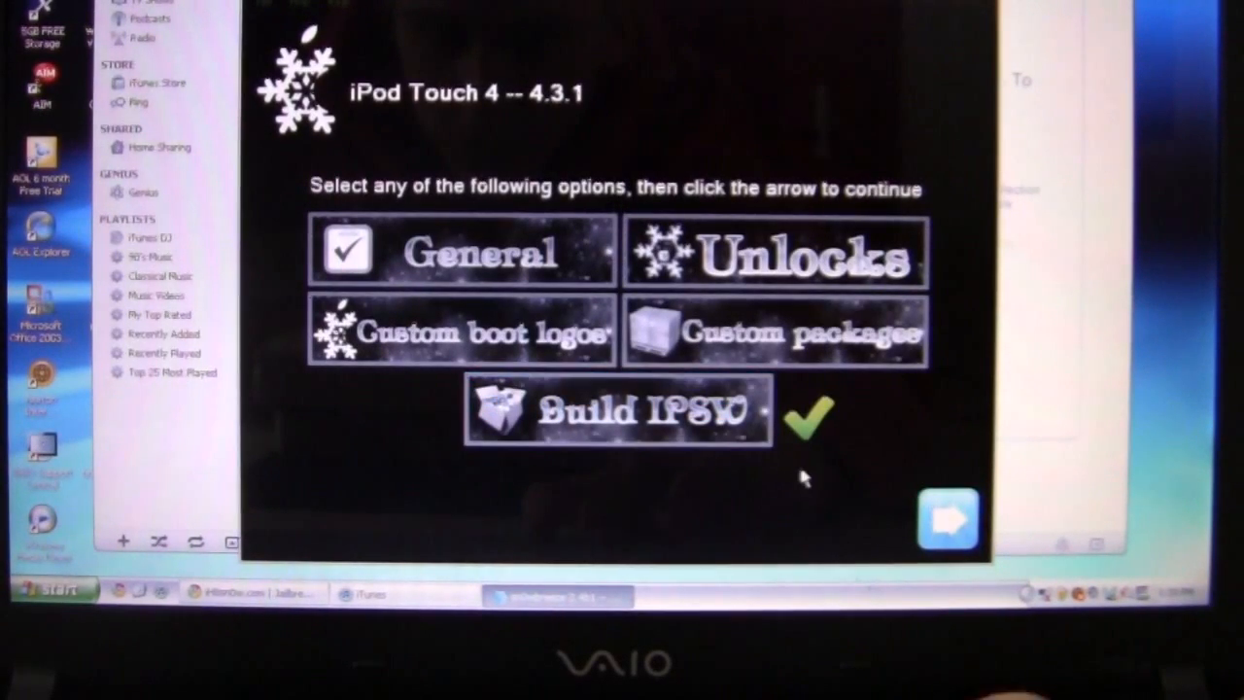
click(948, 517)
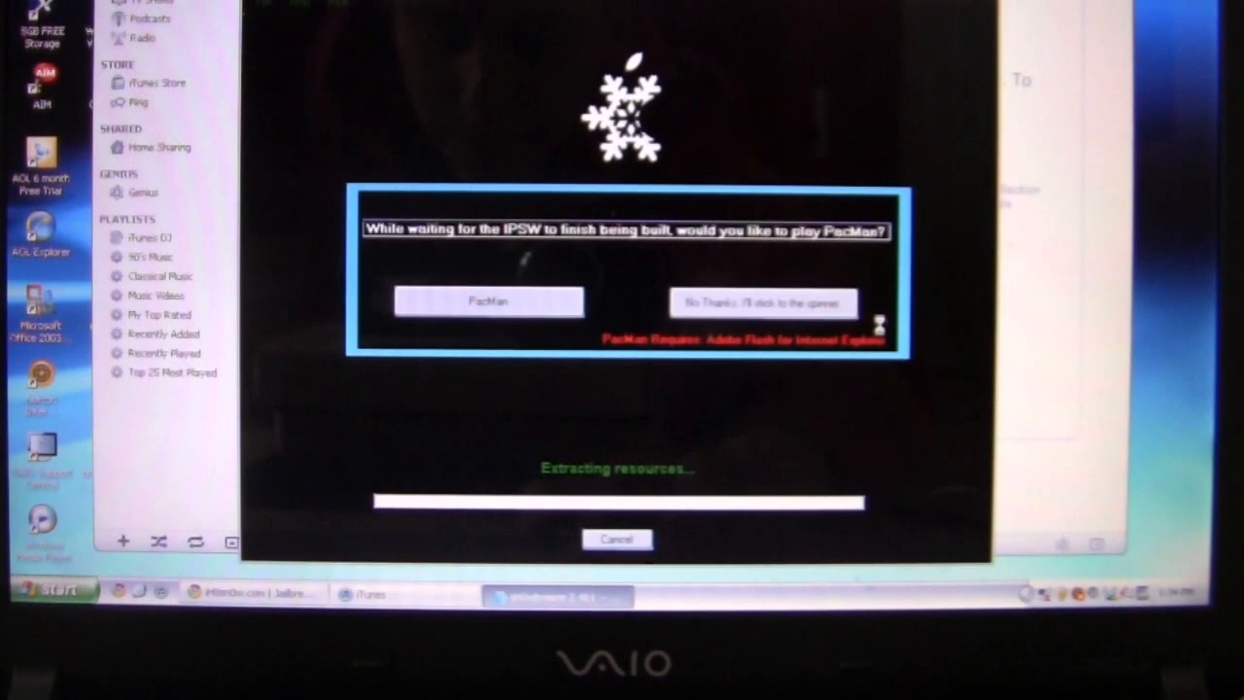
click(764, 301)
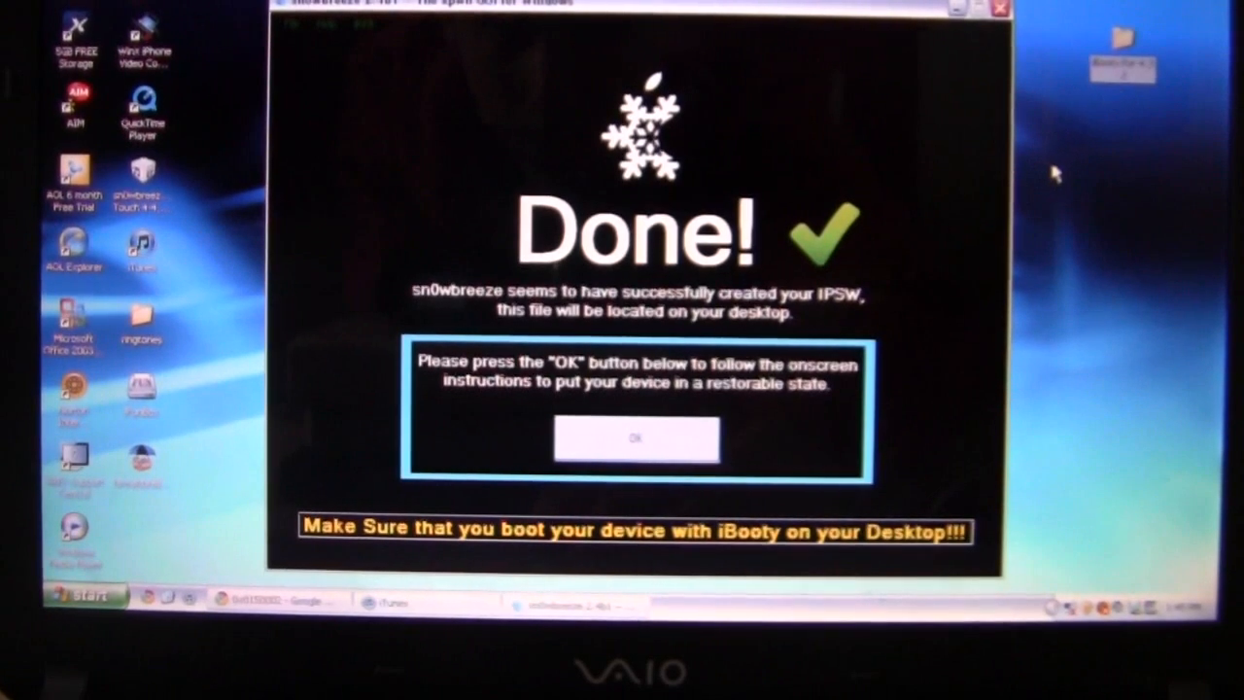
Acknowledge the Done! message that the IPSW is on the desktop, moving on to DFU Pwner
click(636, 439)
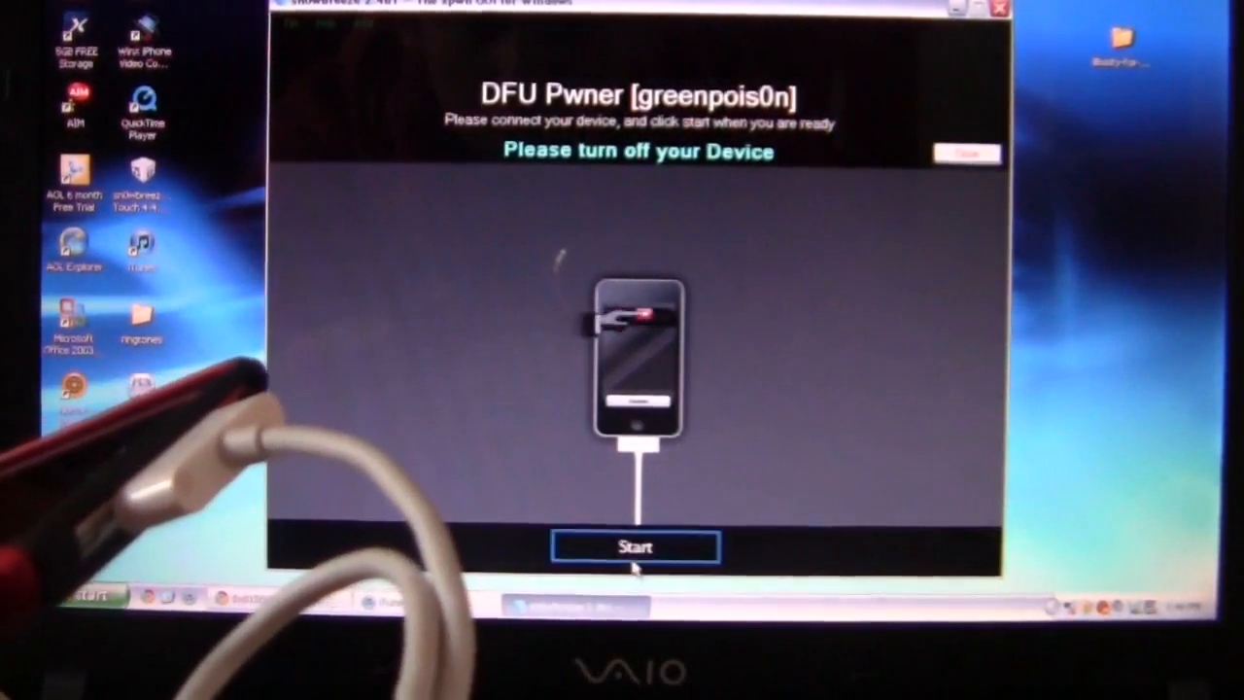
Start the DFU Pwner countdown with the iPod connected and turned off
click(633, 545)
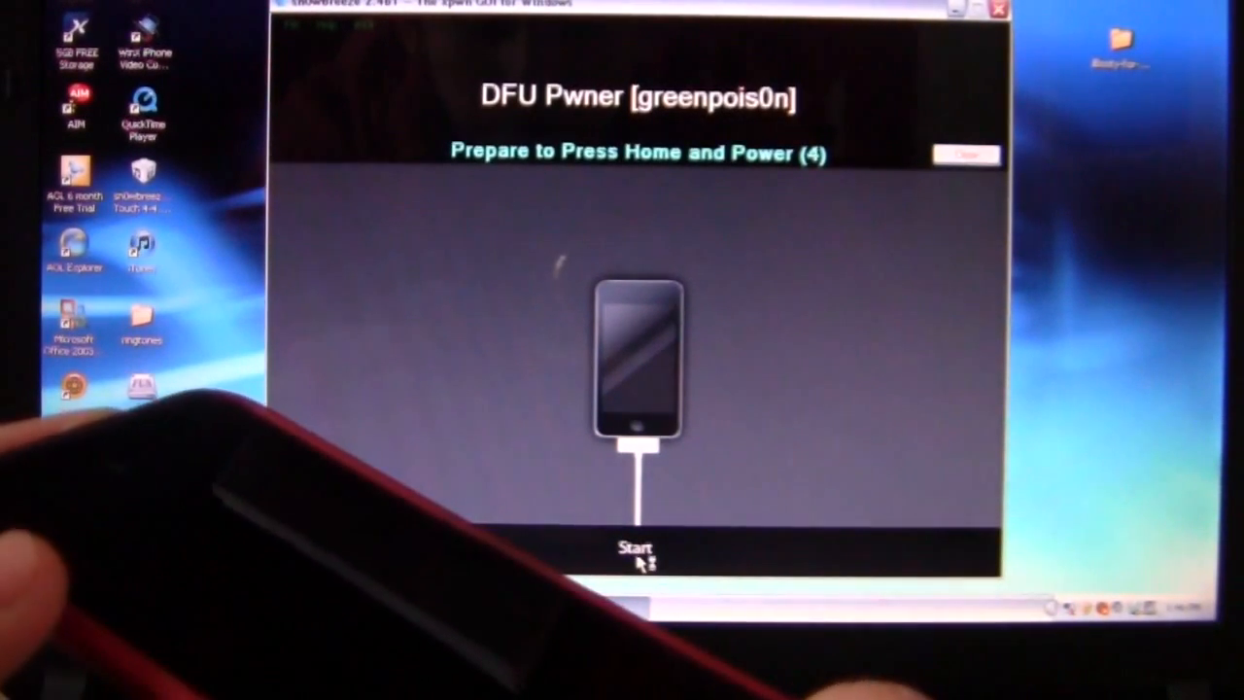